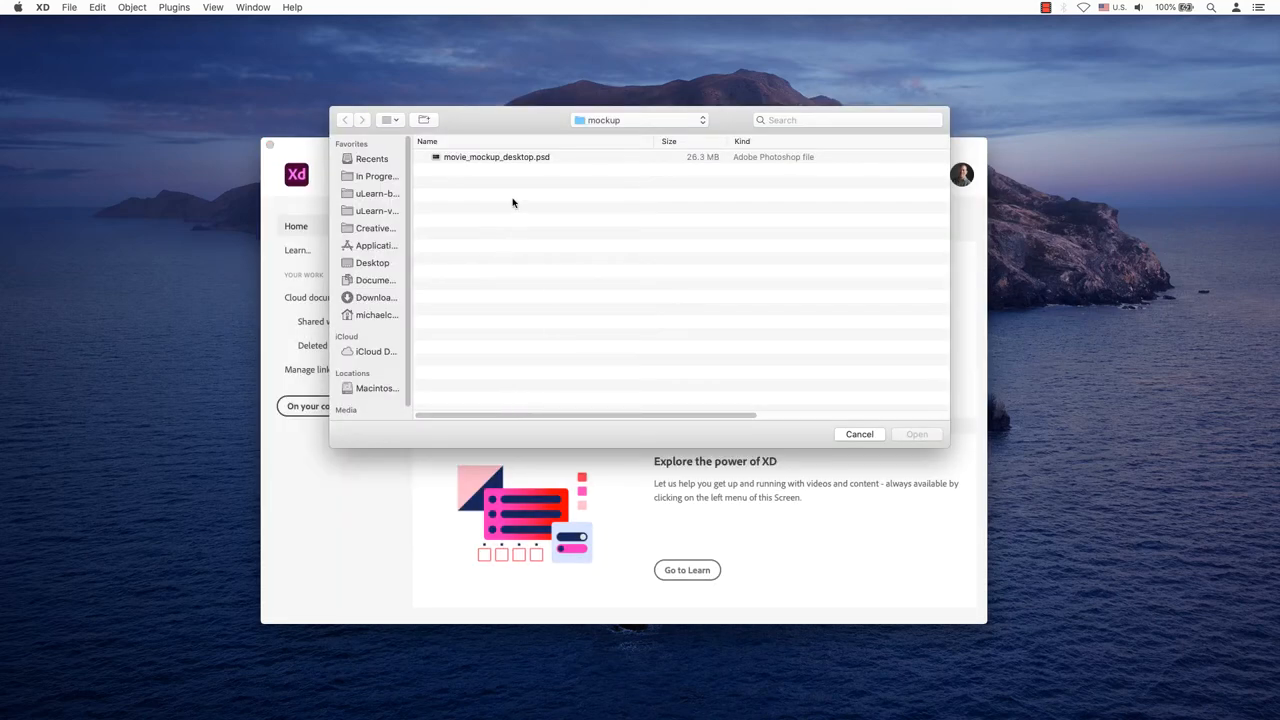
- Open movie_mockup_desktop.psd so its four page artboards load in XD
left_click(860, 434)
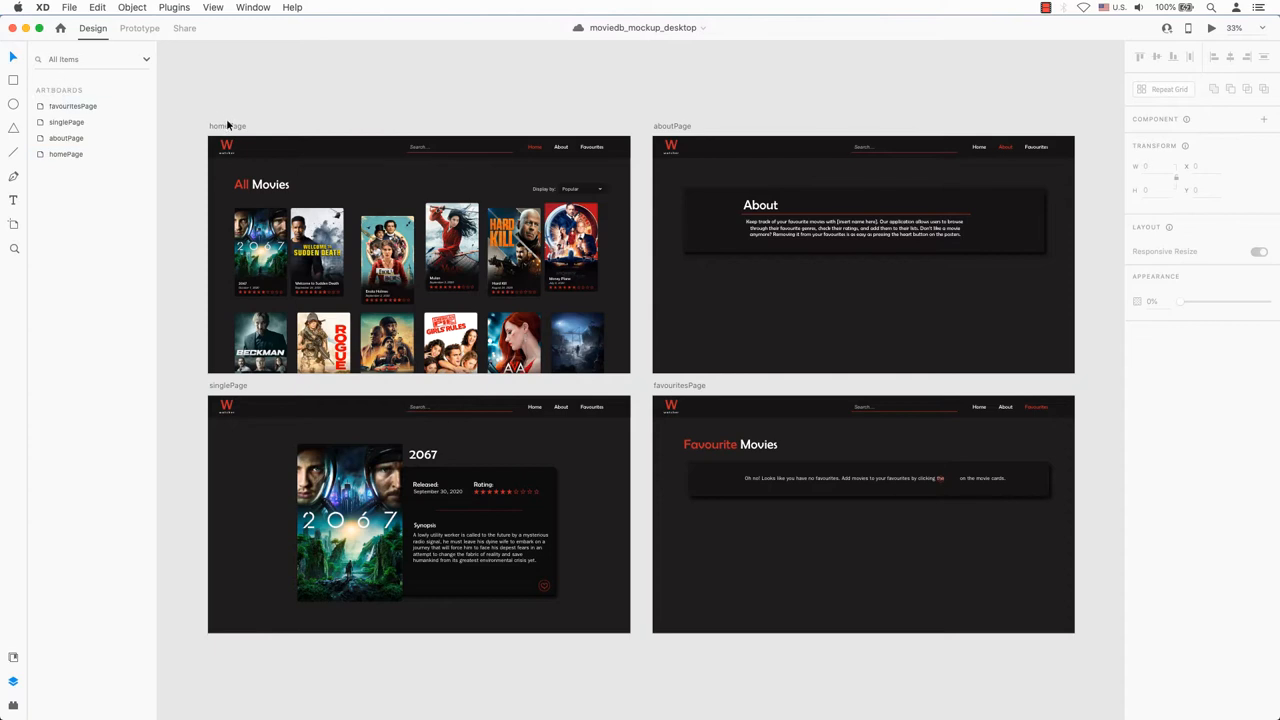
left_click(672, 124)
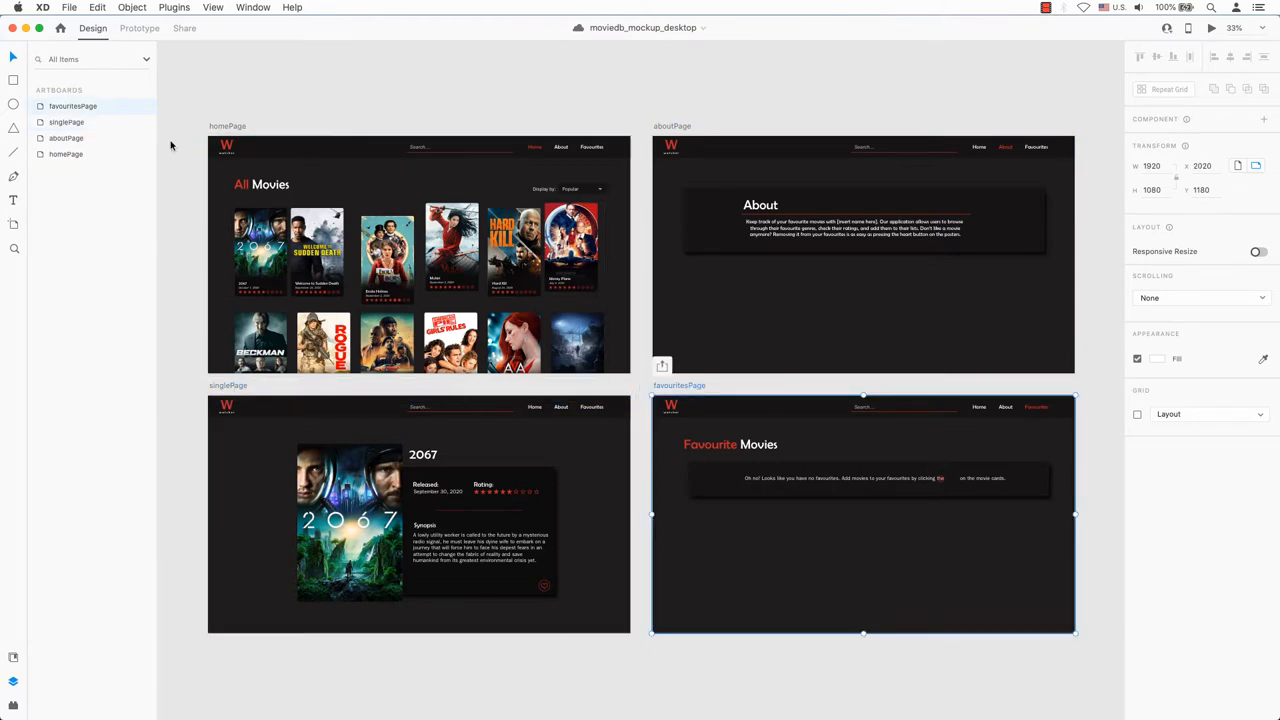
left_click(66, 154)
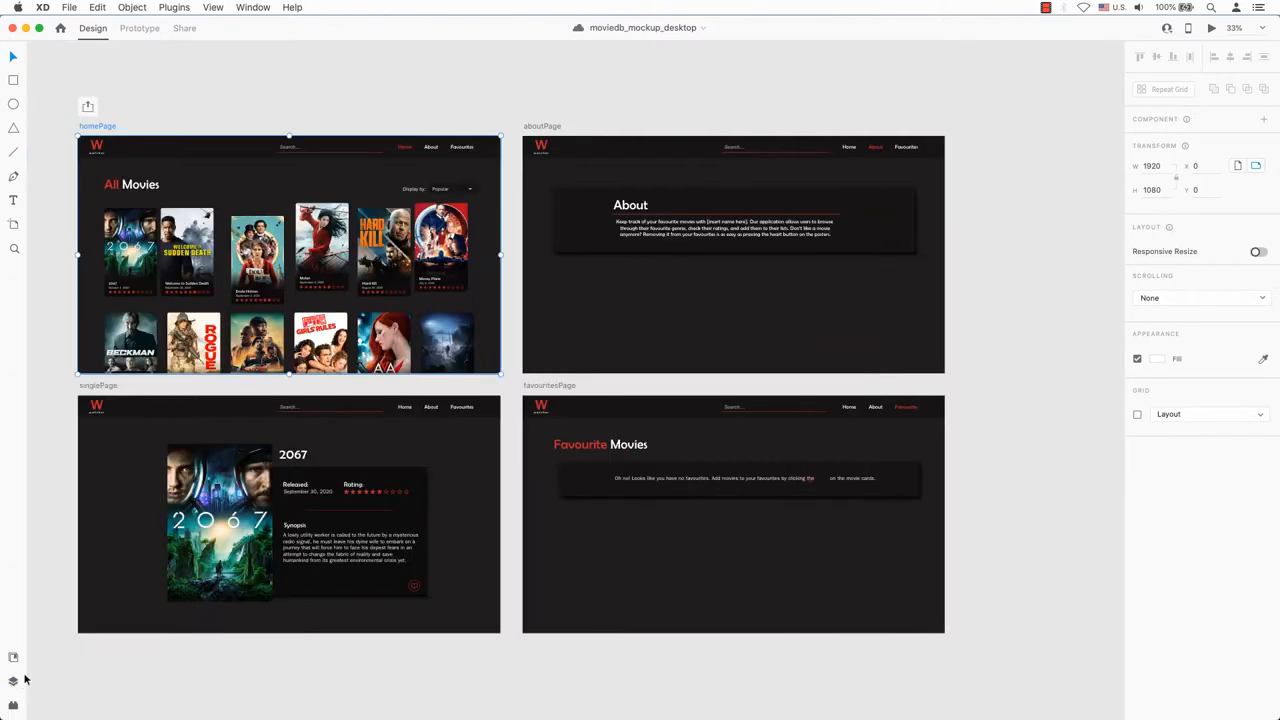
left_click(14, 684)
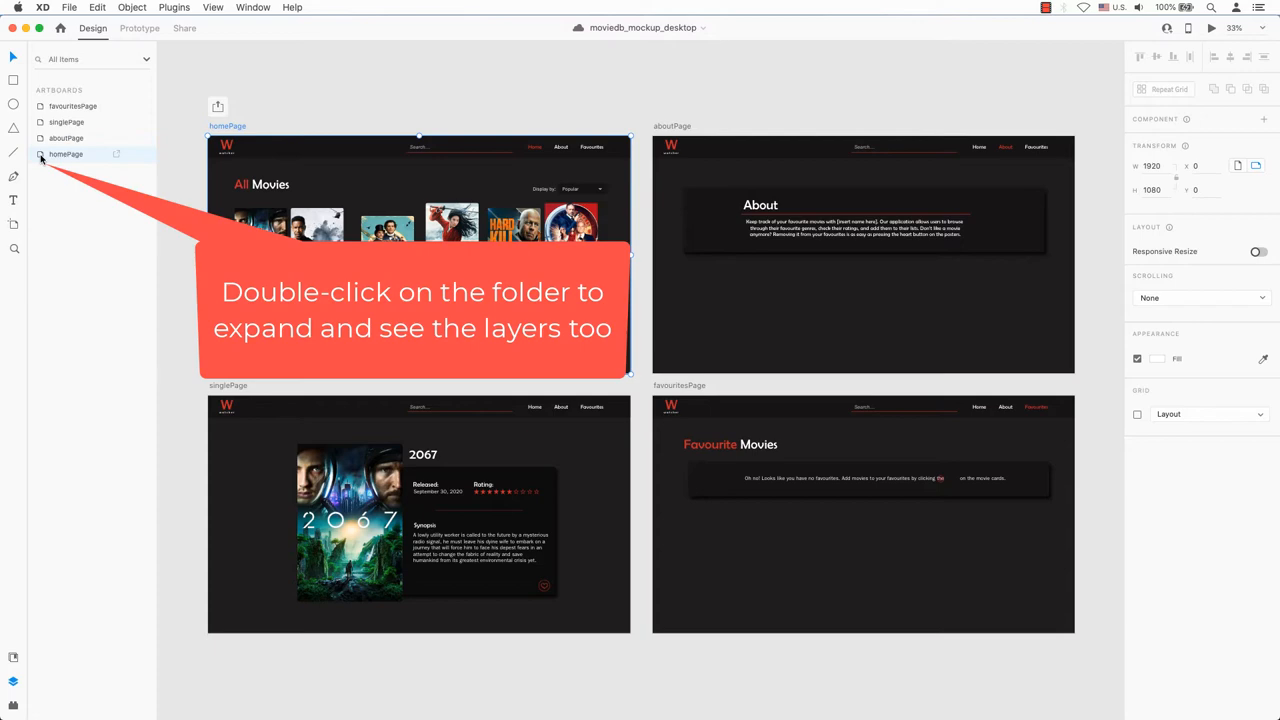
- Expand the homePage layers and delete the extra first-row posters, keeping 2067
double_click(66, 154)
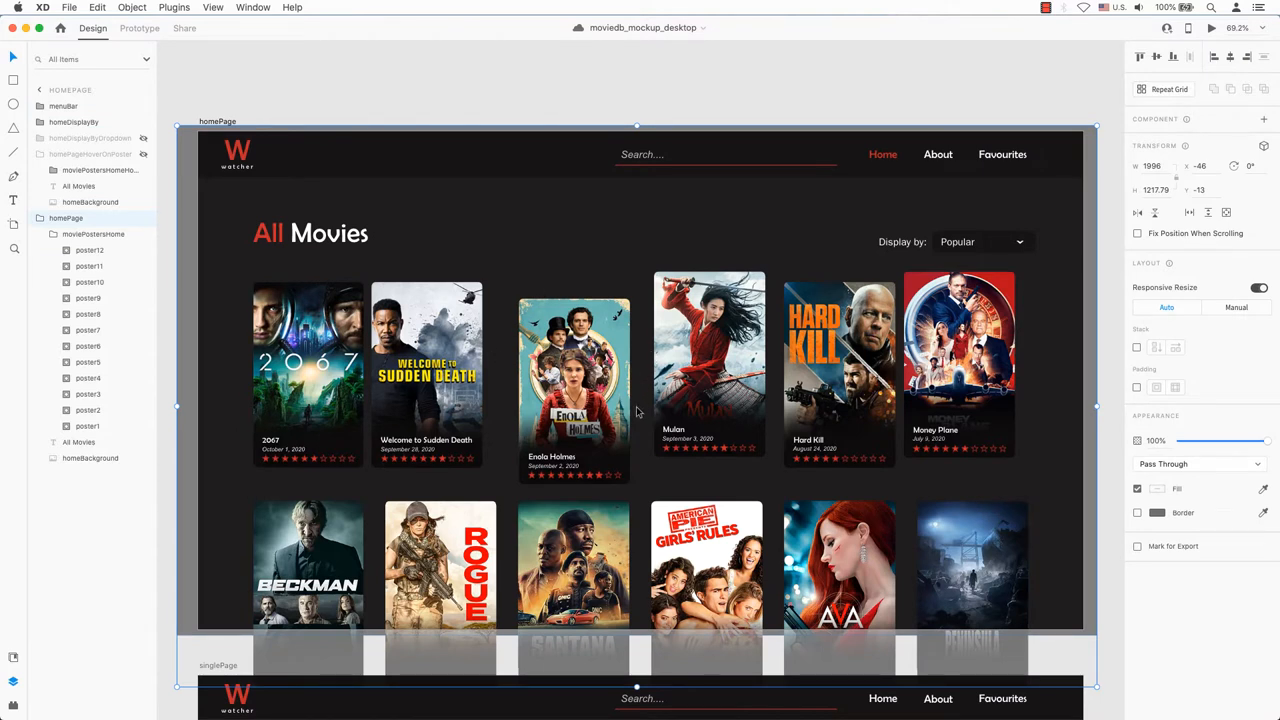
mouse_move(1104, 390)
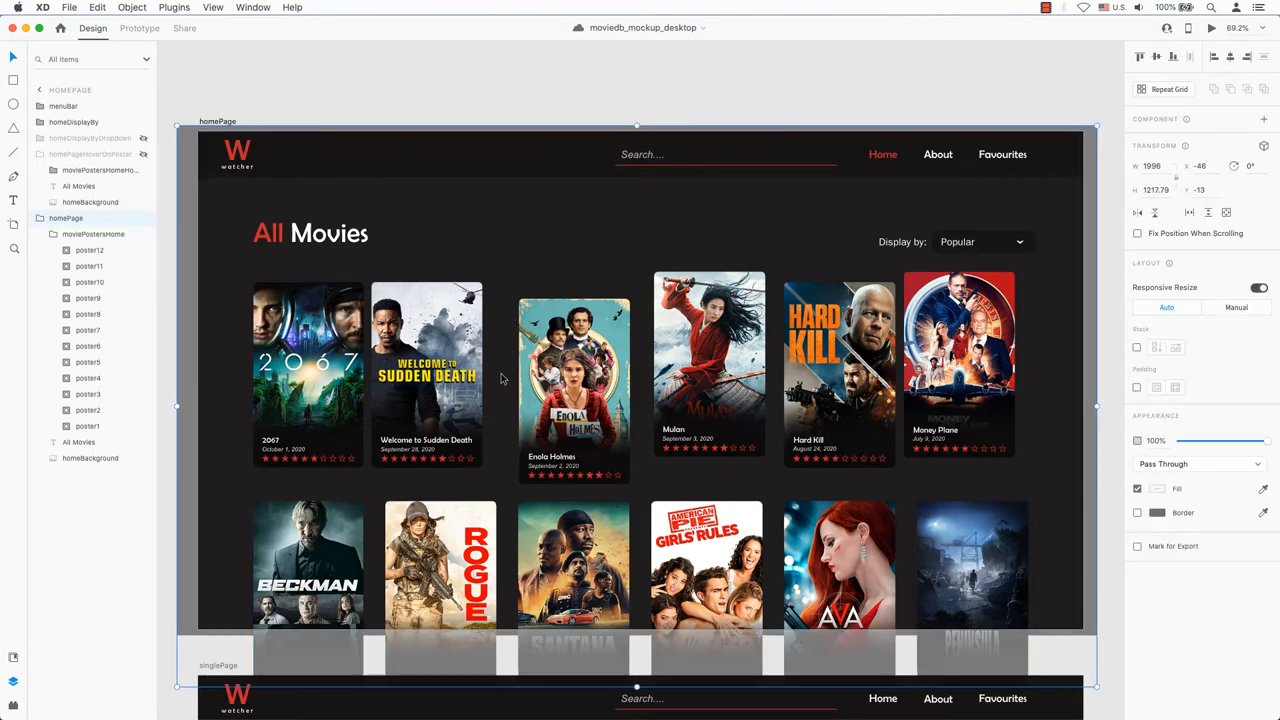
mouse_move(496, 430)
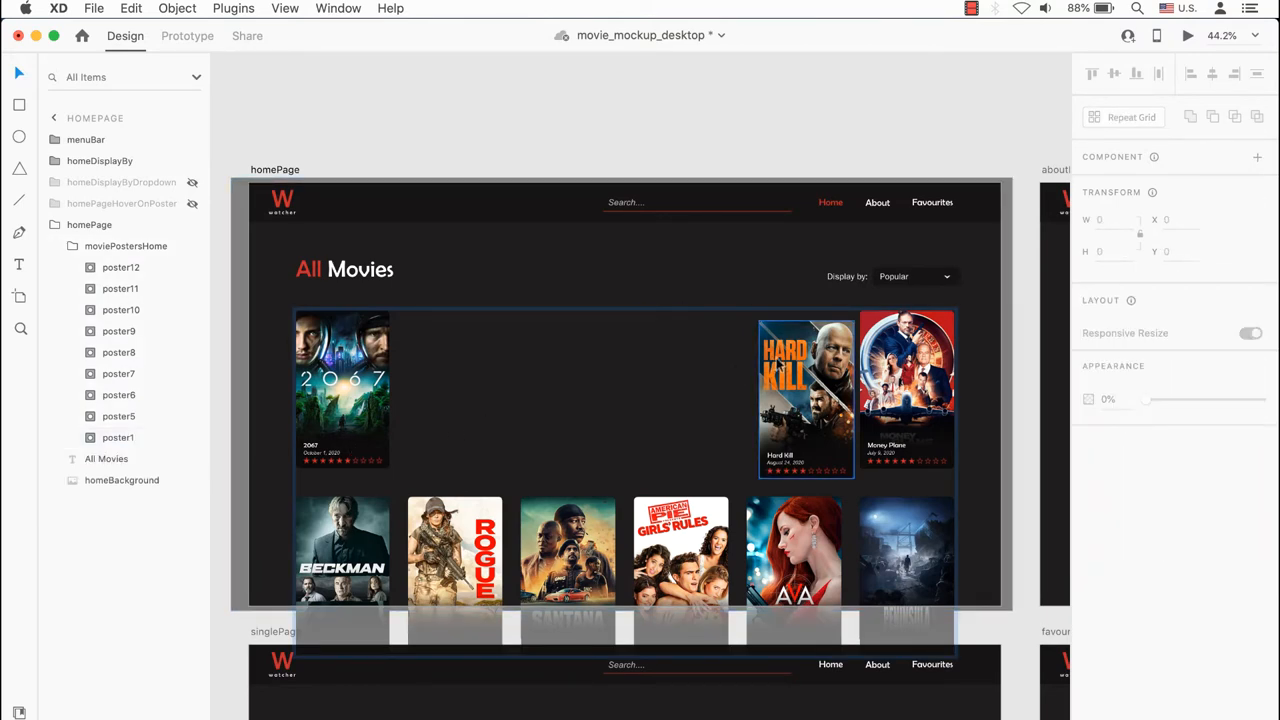
left_click(904, 390)
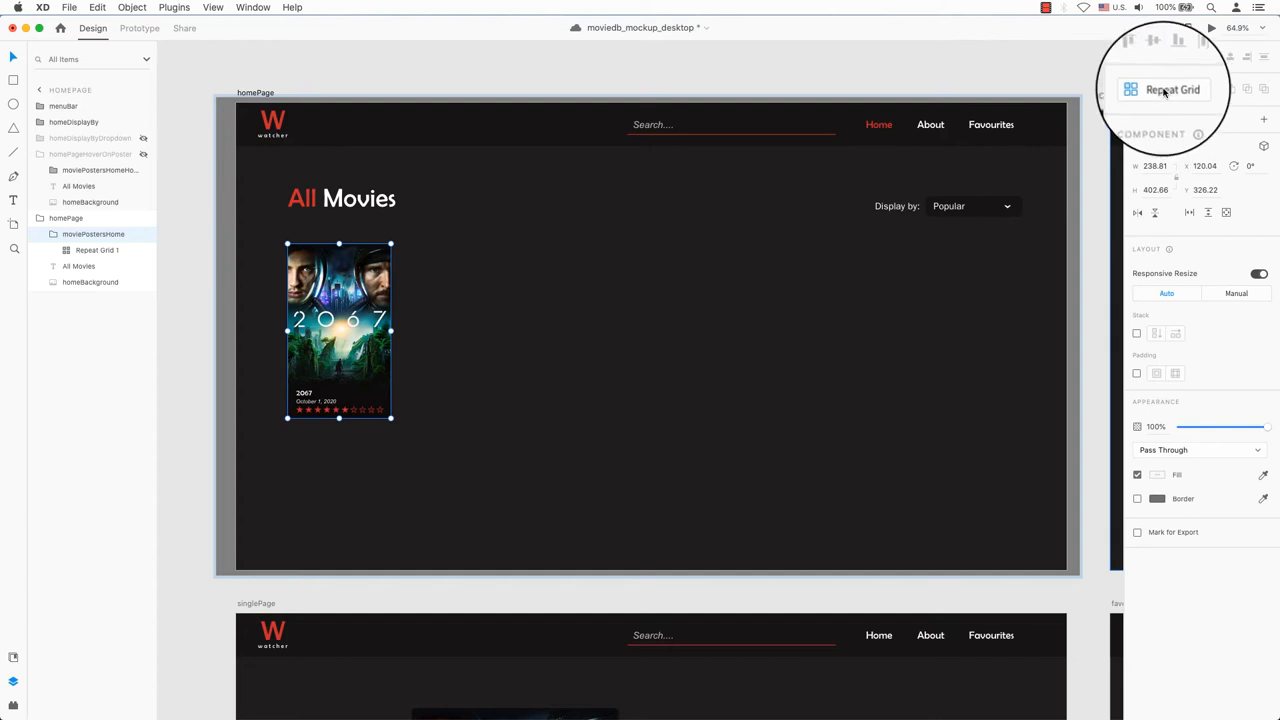
- Turn the 2067 poster card into a Repeat Grid of six cards in one row
left_click(1172, 88)
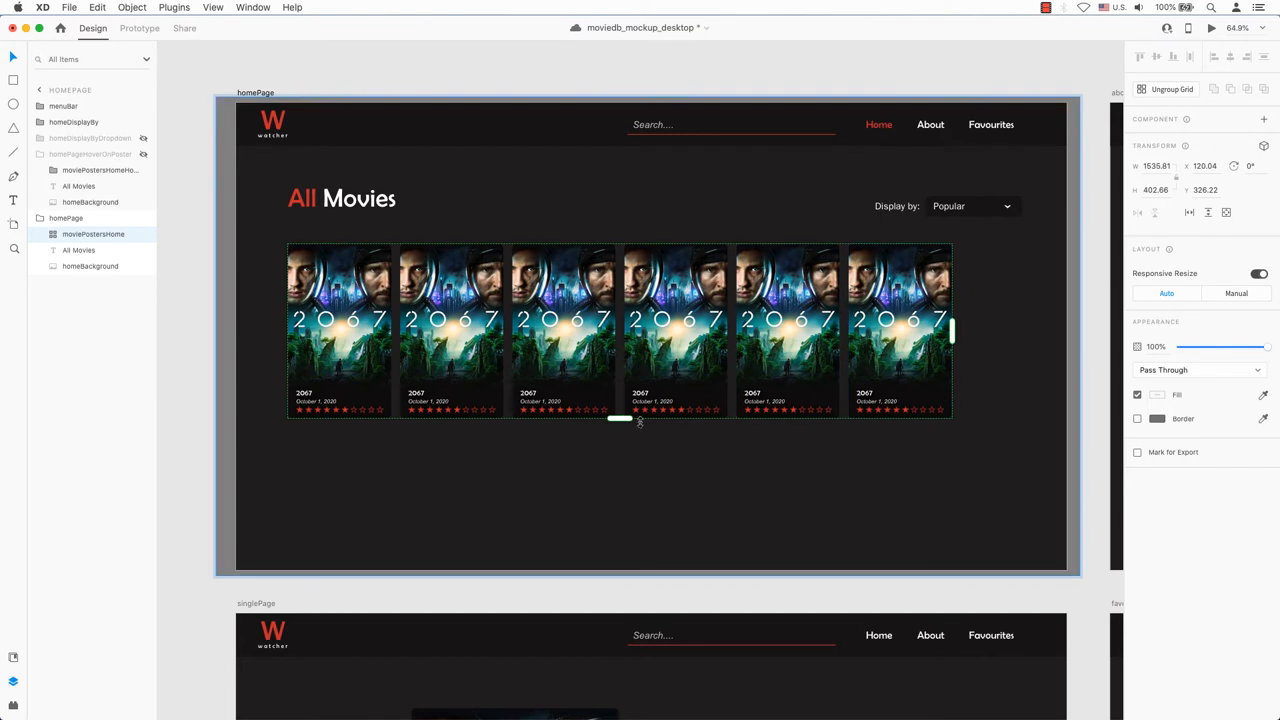
- Extend the Repeat Grid to a second row and adjust the row spacing
left_click_drag(620, 418, 608, 486)
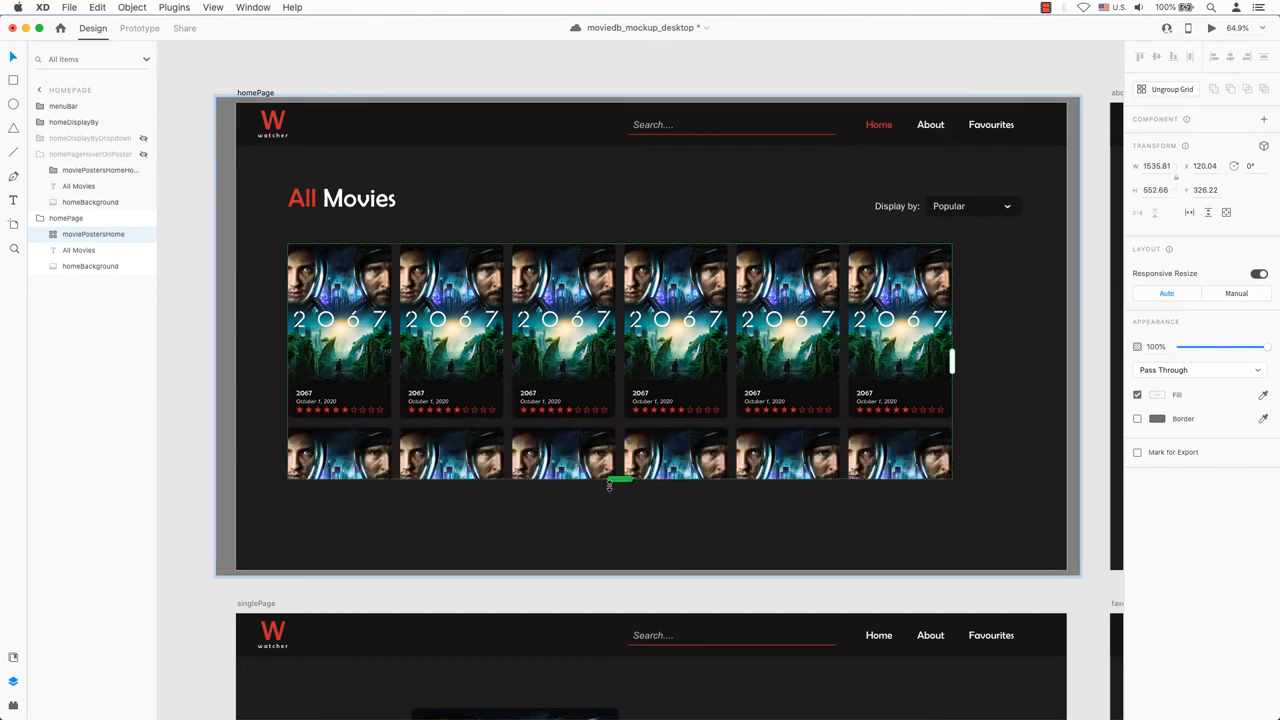
left_click_drag(620, 482, 620, 592)
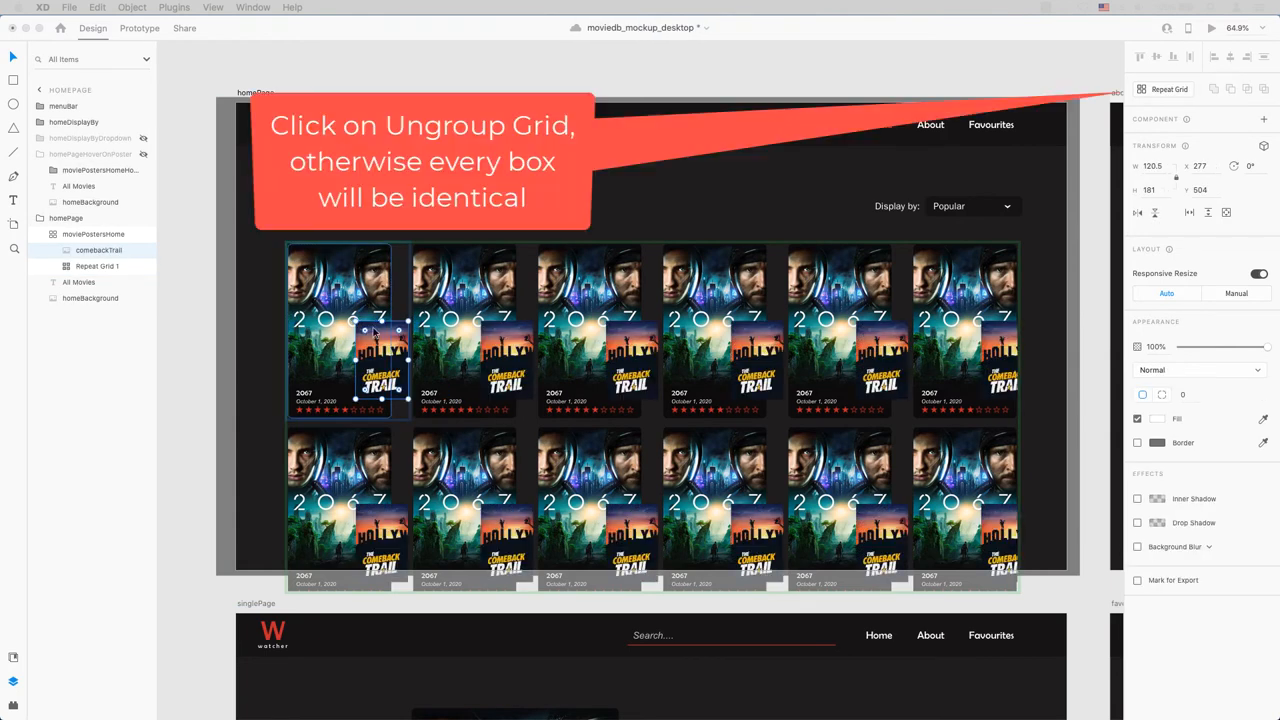
- Ungroup the grid and replace the second card's poster with the Escape Room image
left_click(1168, 88)
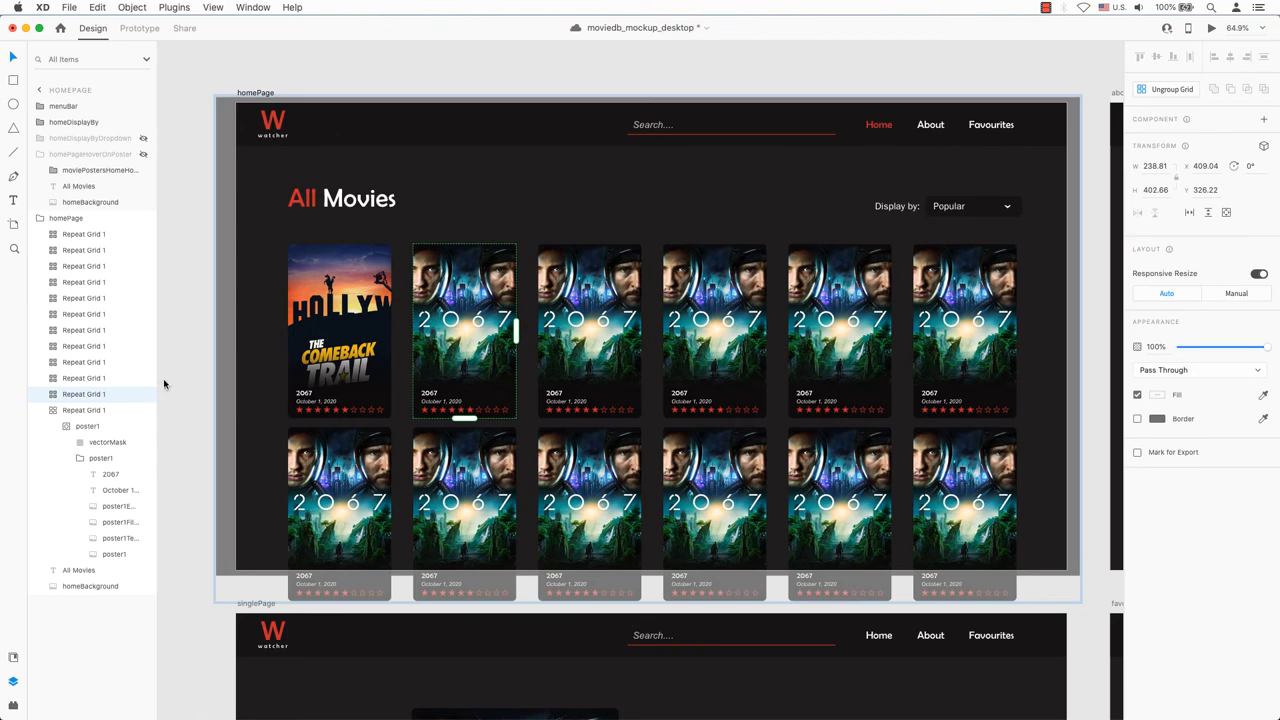
left_click(66, 410)
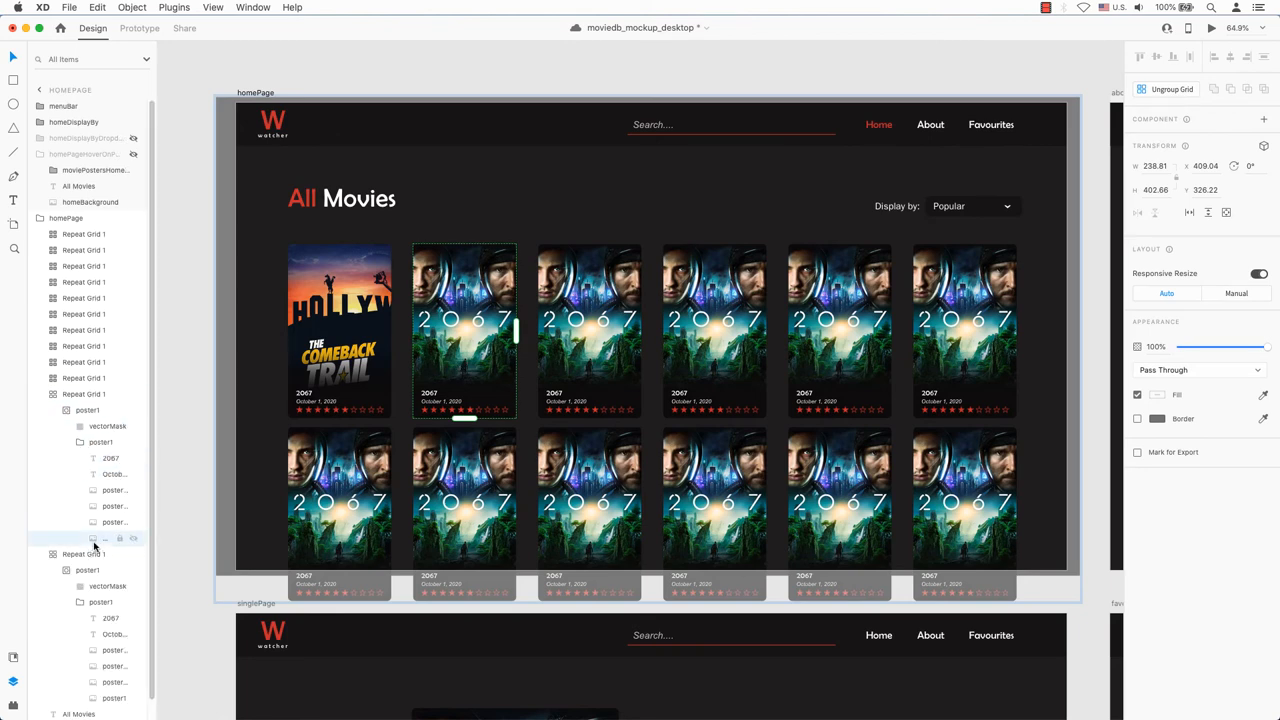
left_click(464, 330)
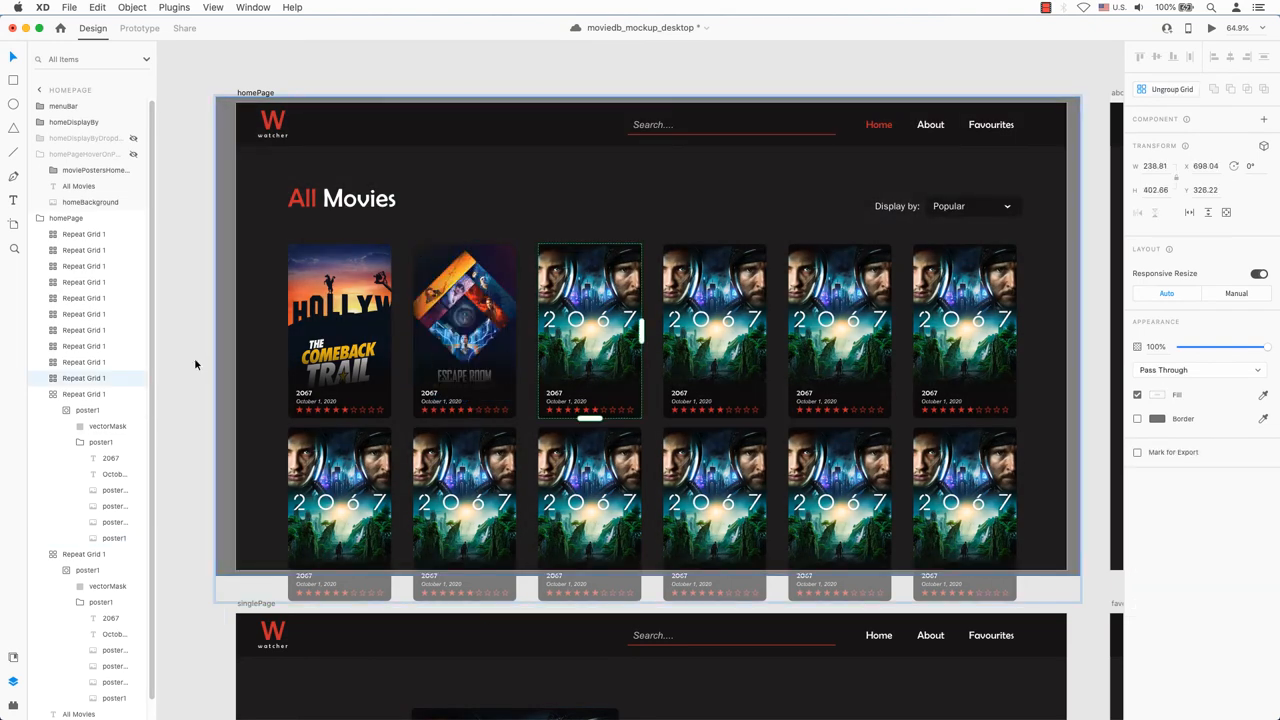
left_click(84, 394)
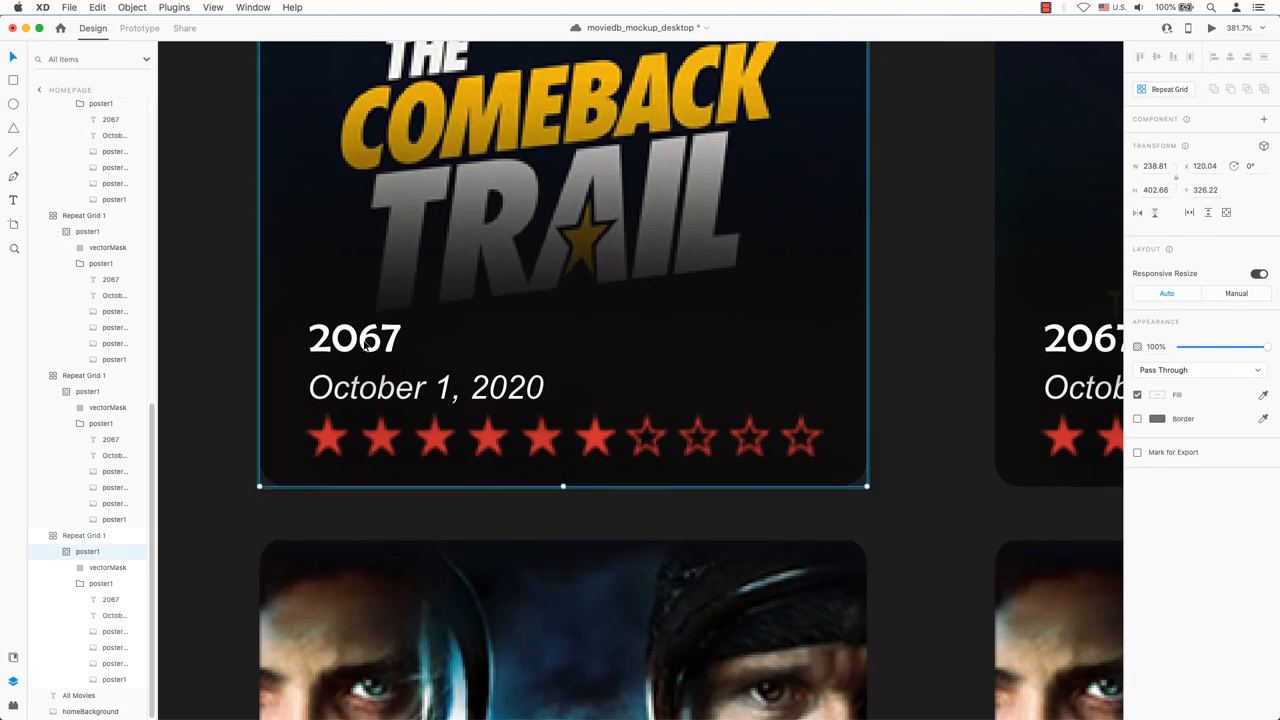
- Rename the first card's title to 'The Comeback Trail' and its date month to July
left_click(354, 336)
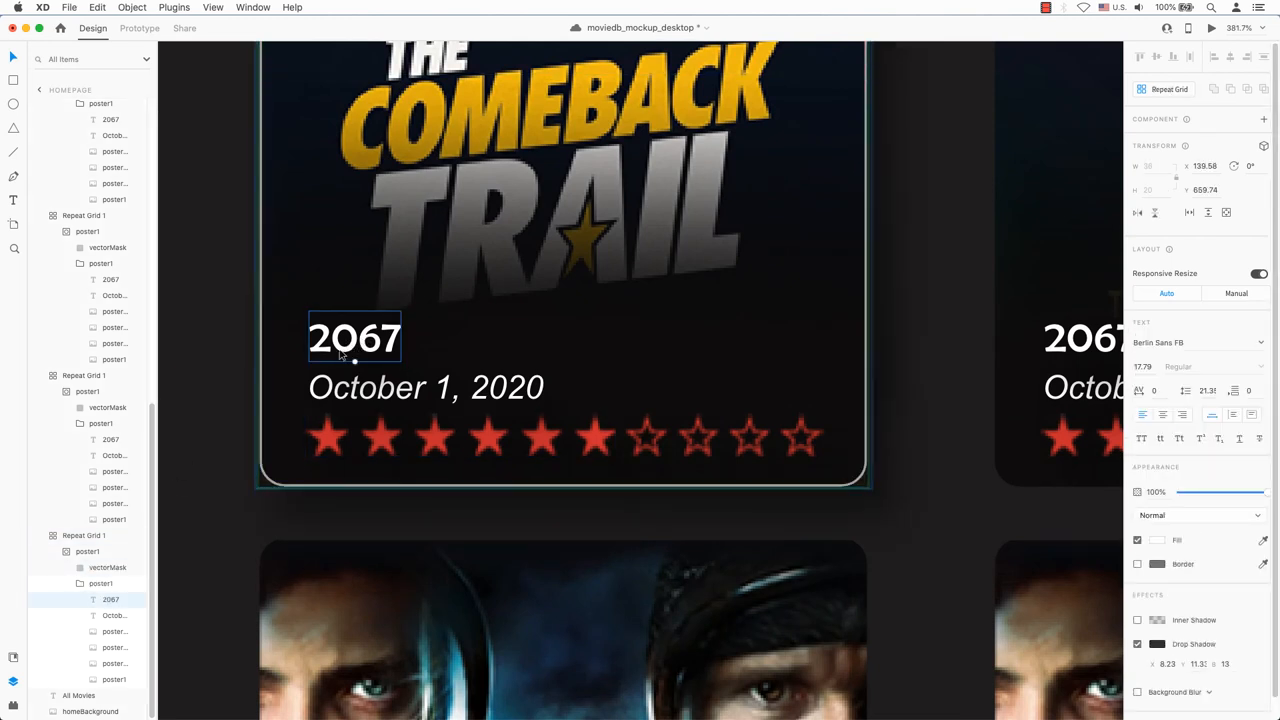
double_click(356, 336)
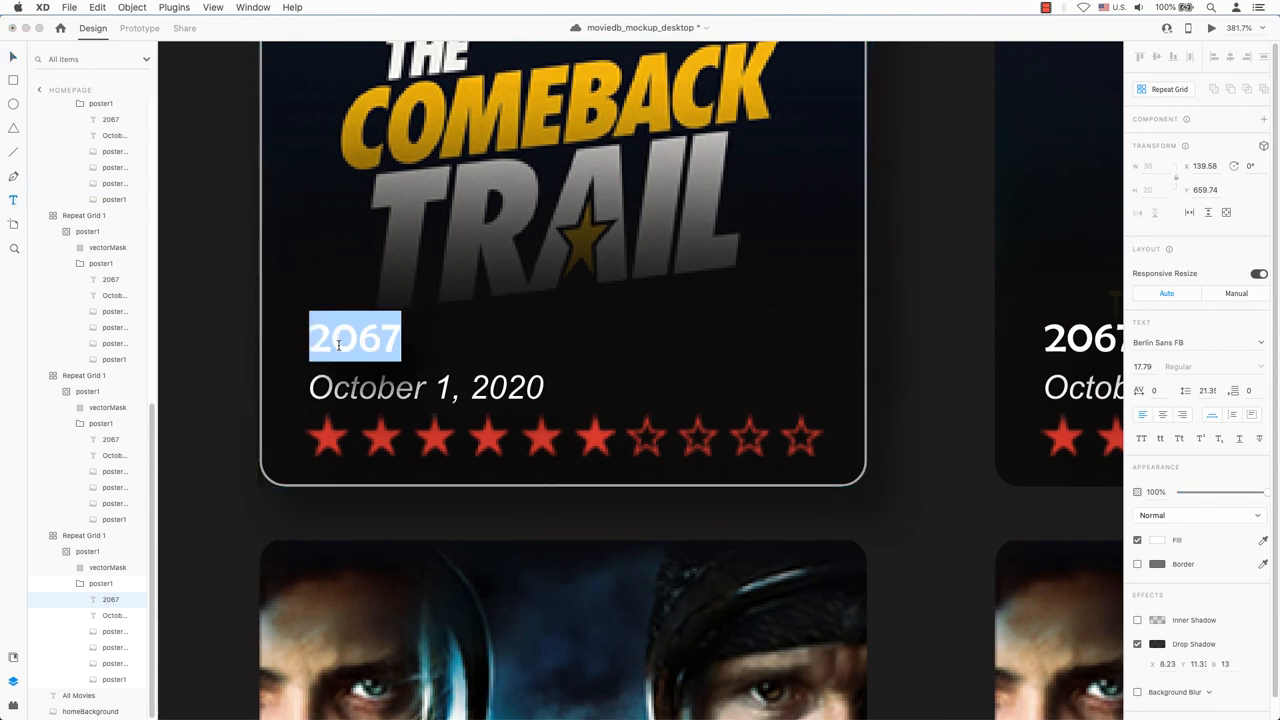
type("The")
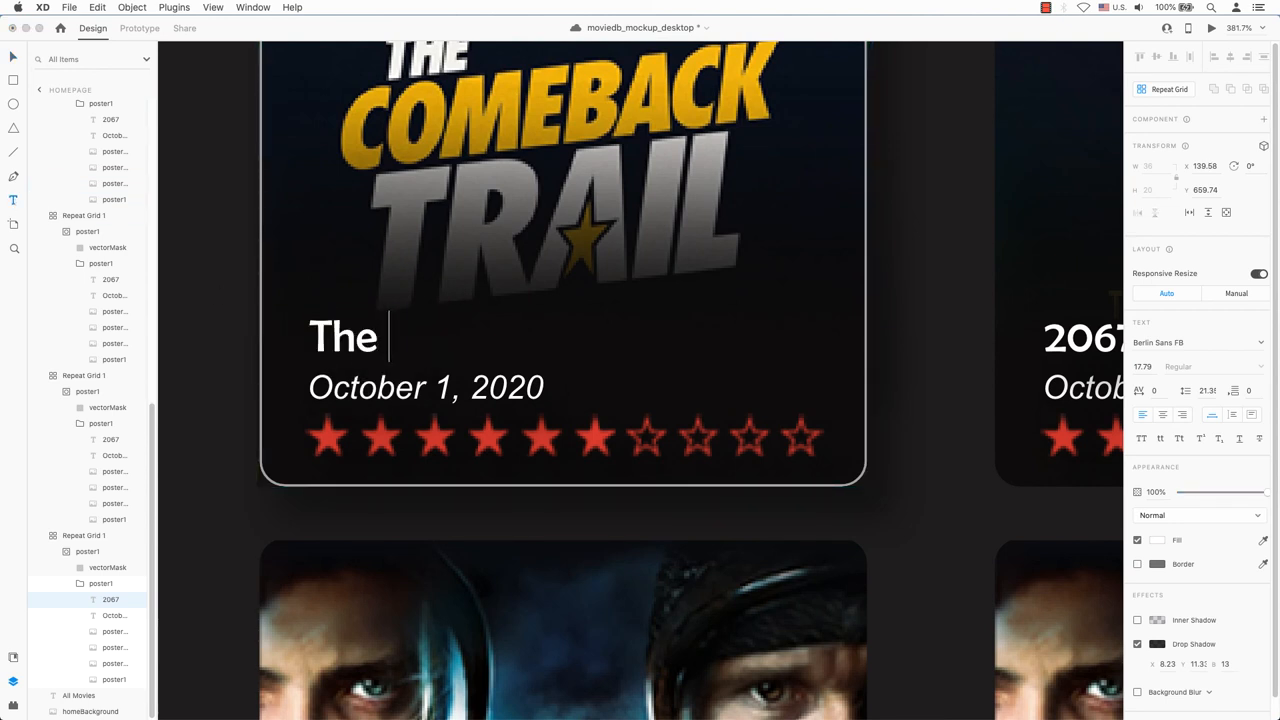
type("Comeback Trail")
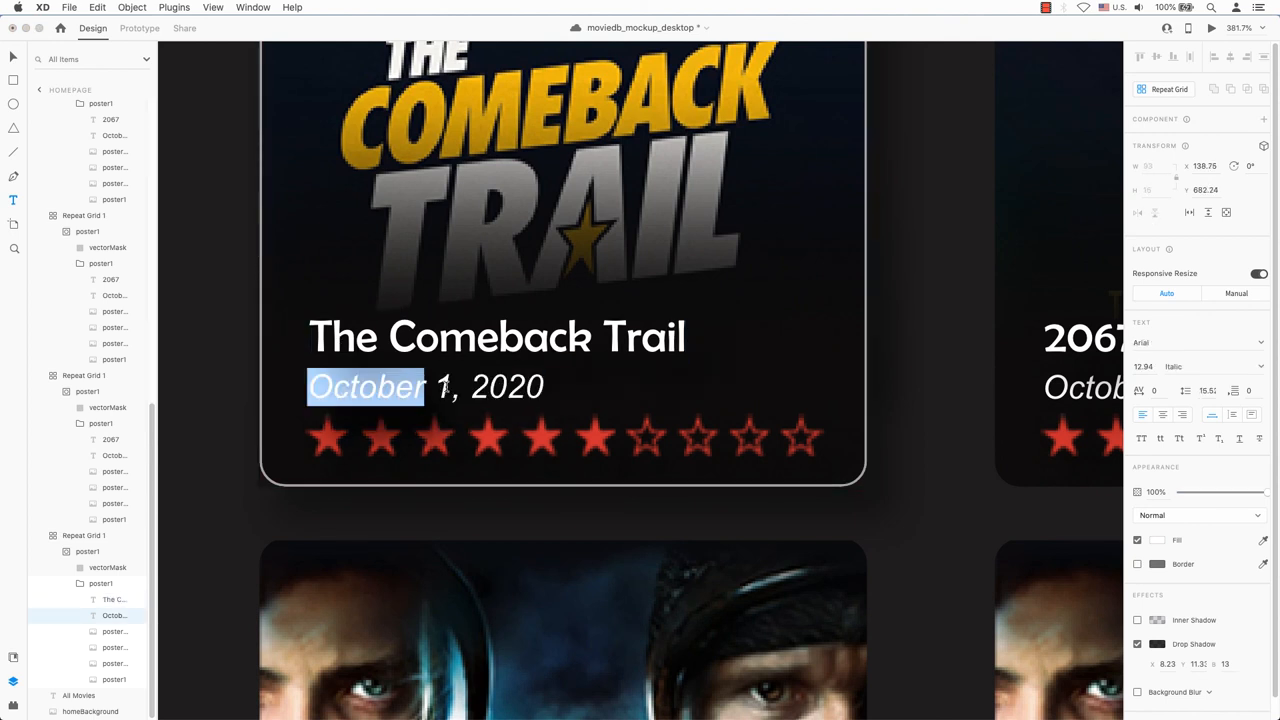
type("July, 2020")
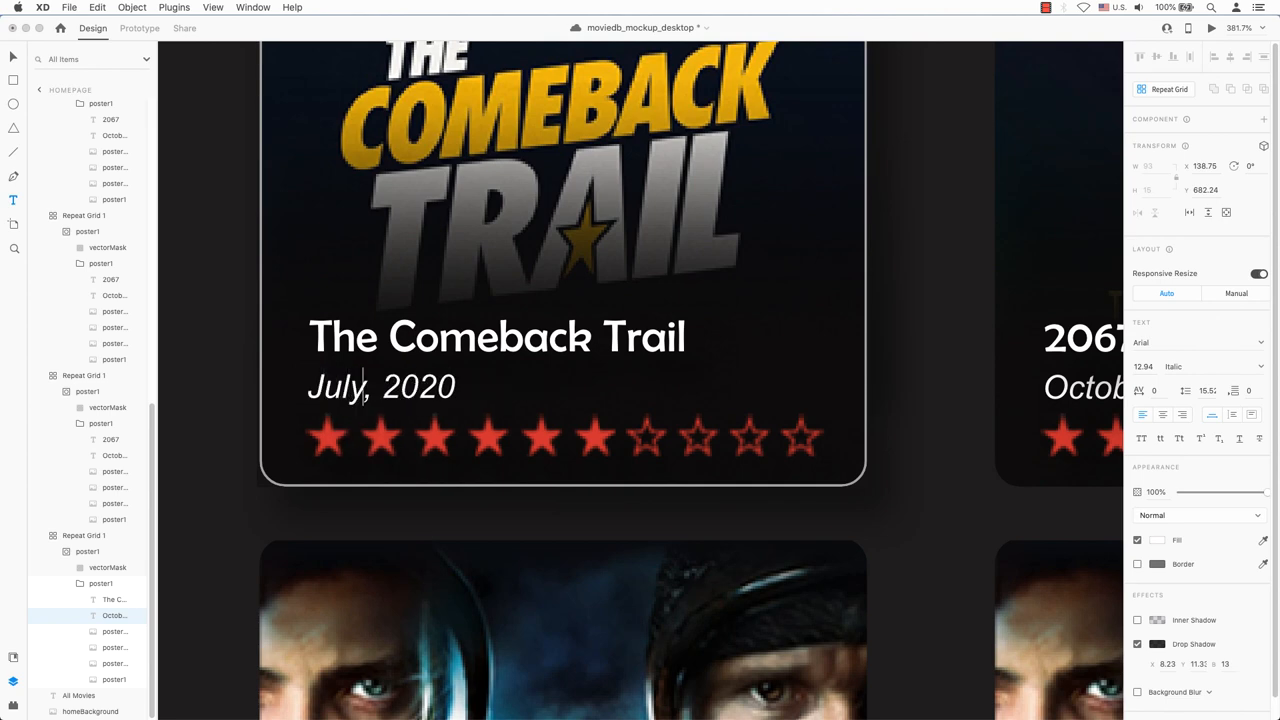